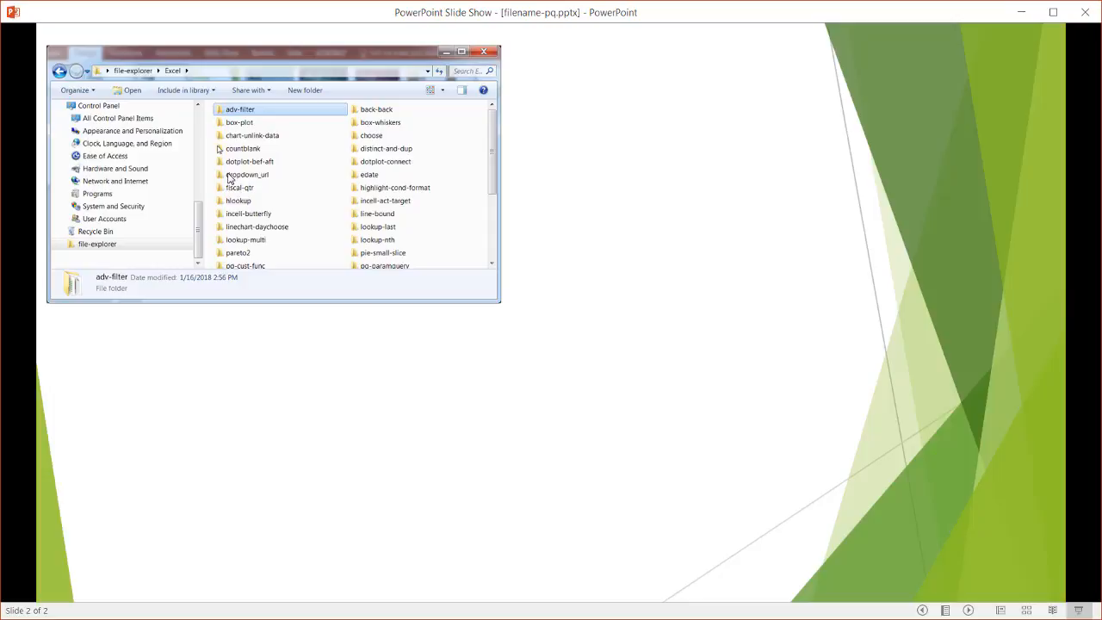
mouse_move(310, 226)
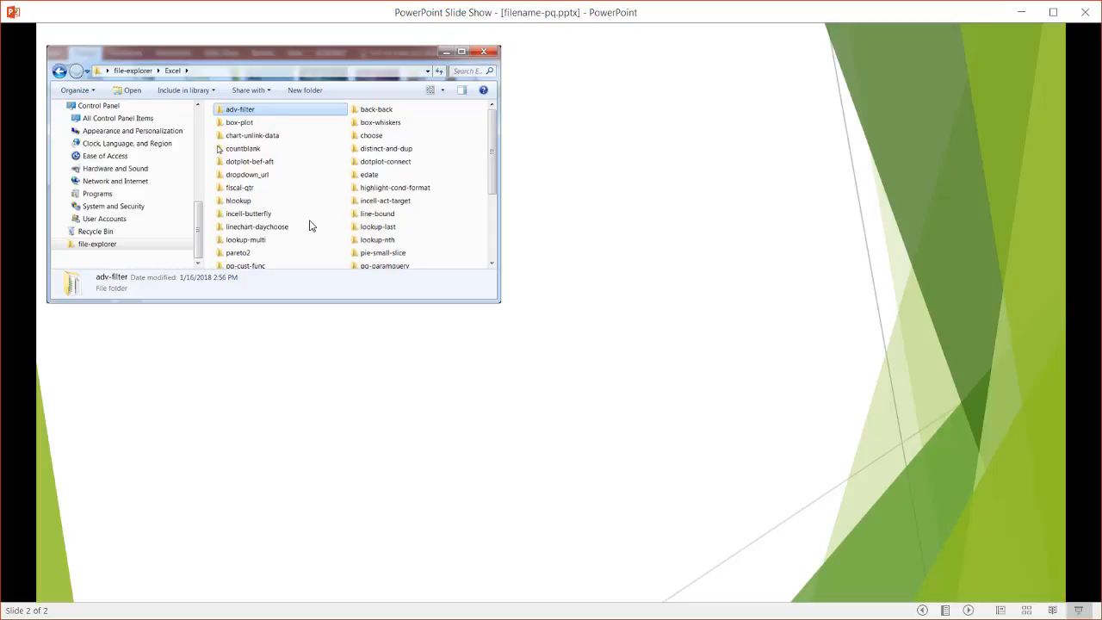
mouse_move(335, 220)
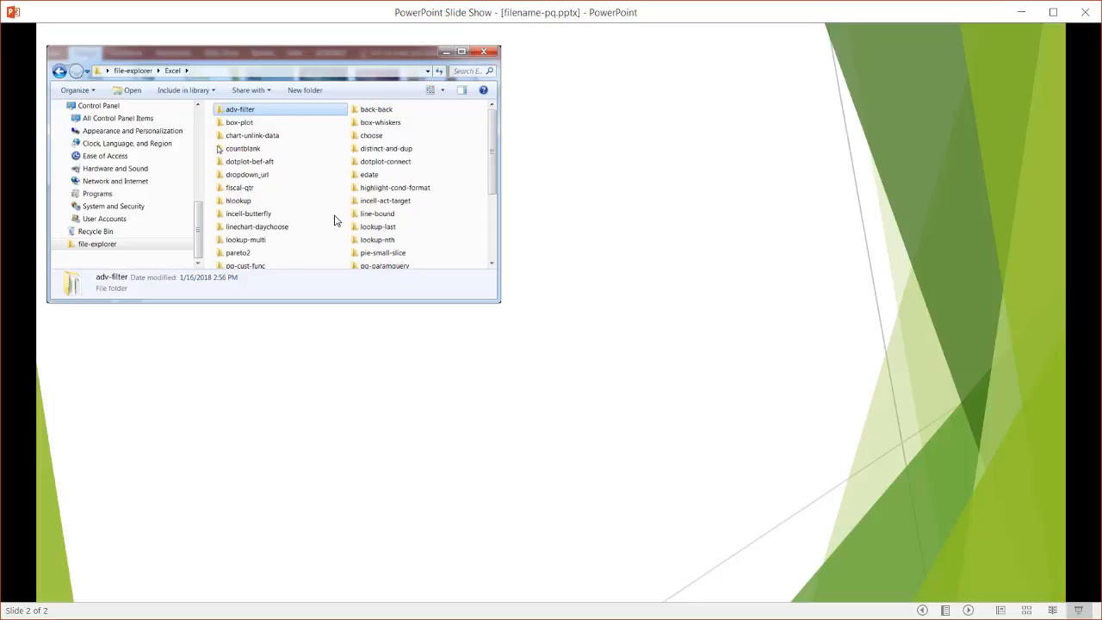
Step: Start a new blank workbook and bring up the Data ribbon commands
double_click(239, 110)
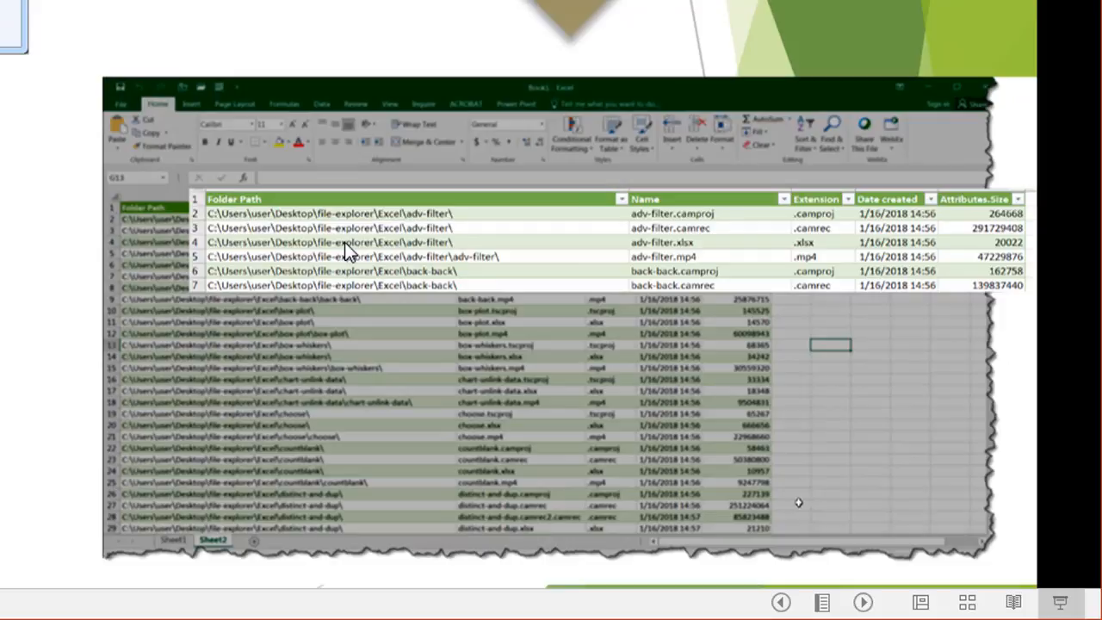
mouse_move(323, 203)
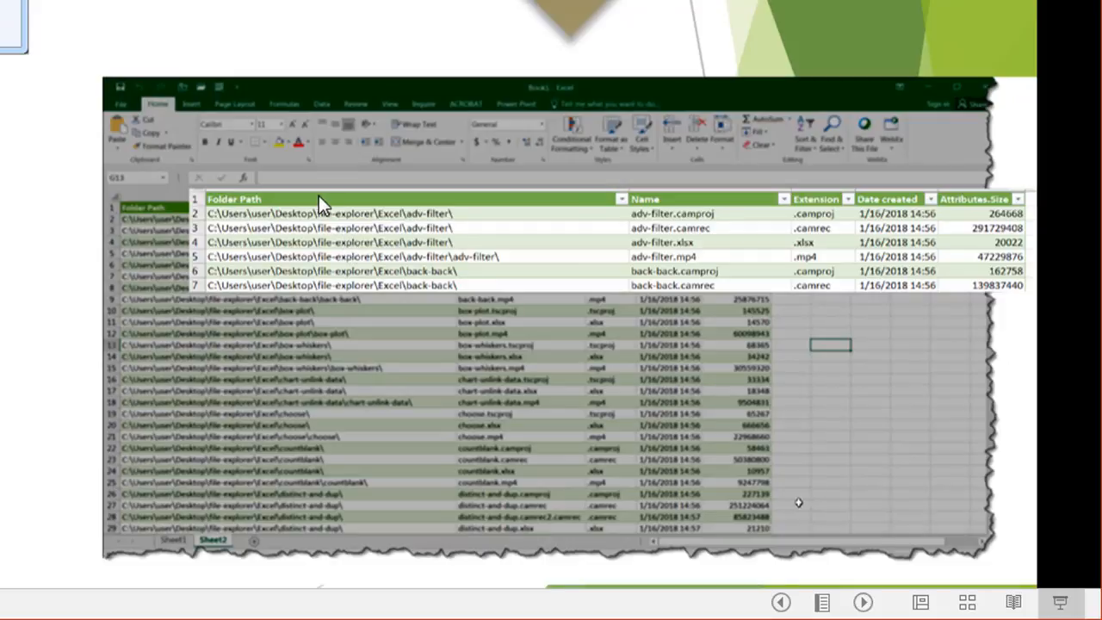
mouse_move(794, 213)
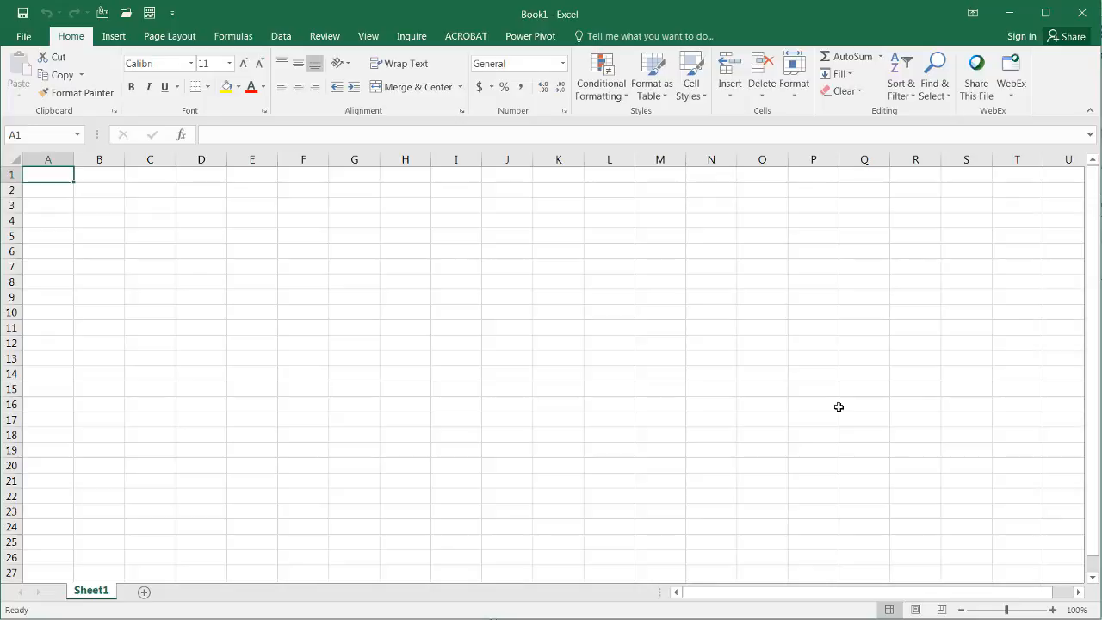
mouse_move(358, 83)
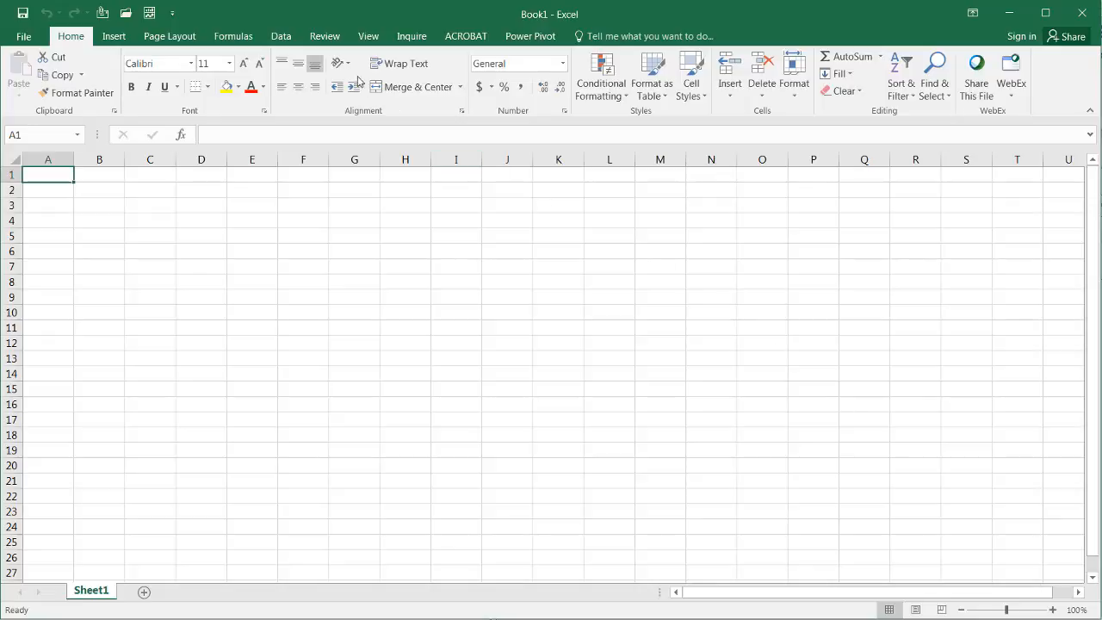
click(281, 34)
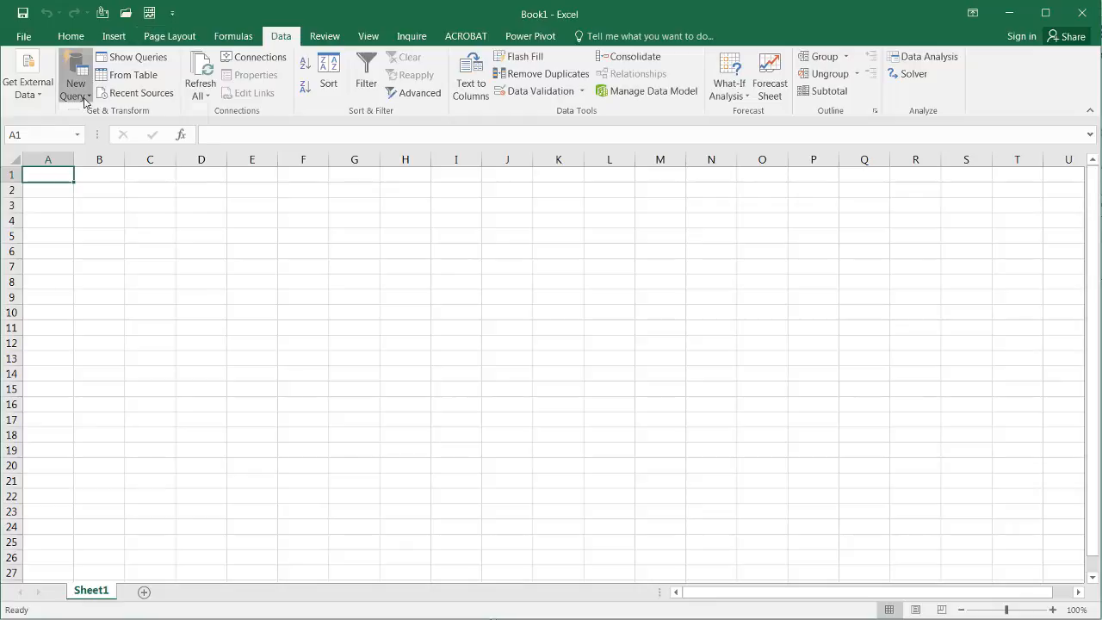
Step: Create a From Folder query on Desktop\file-explorer and preview its file list
click(76, 78)
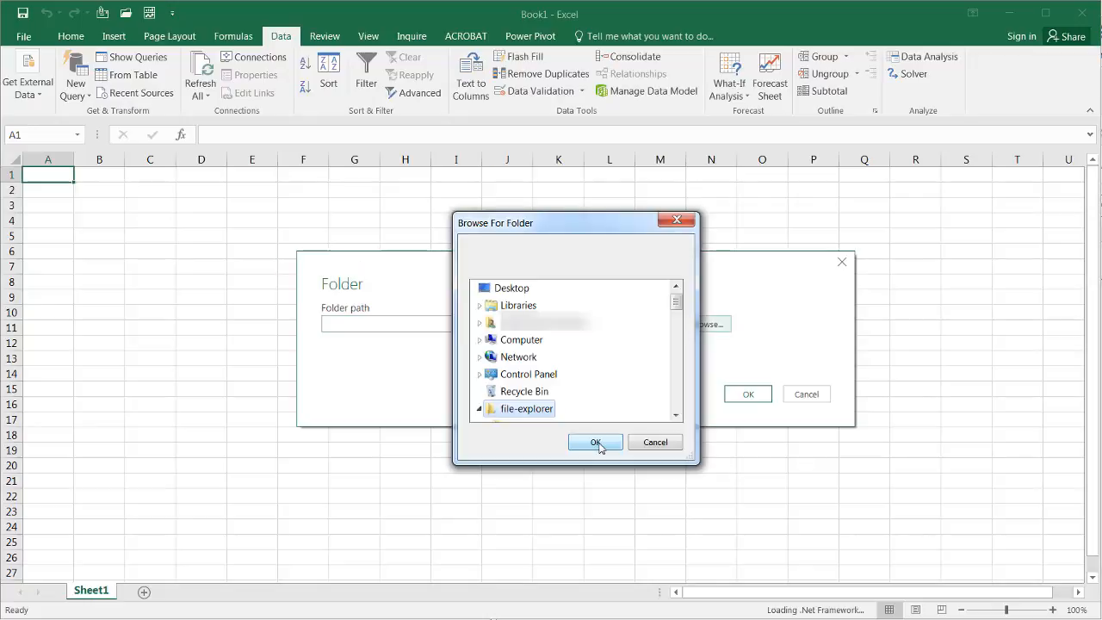
click(596, 441)
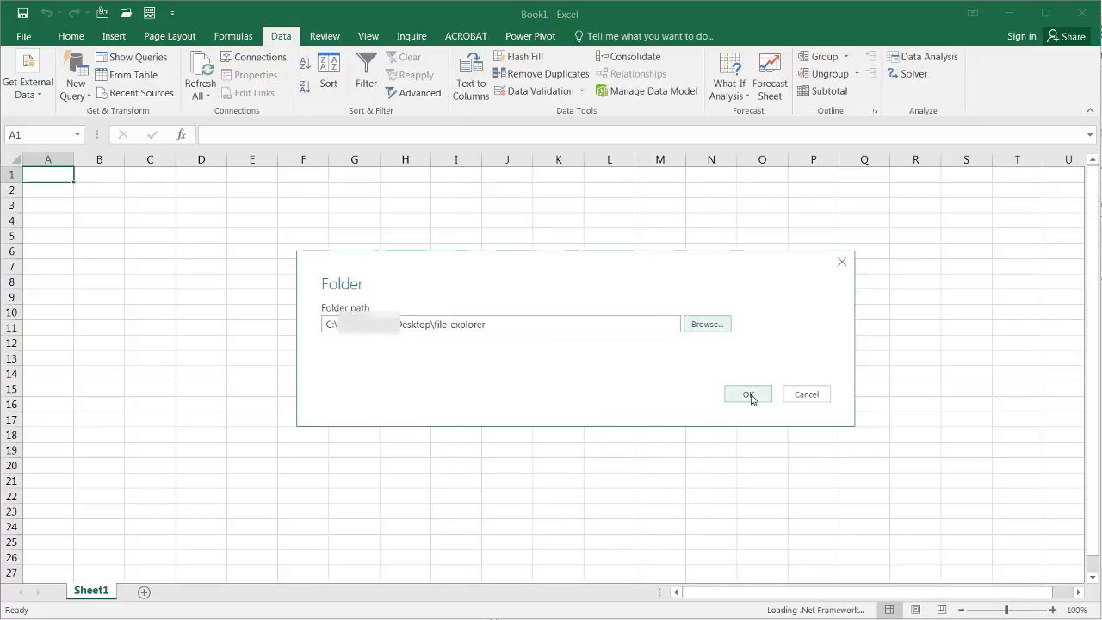
click(747, 393)
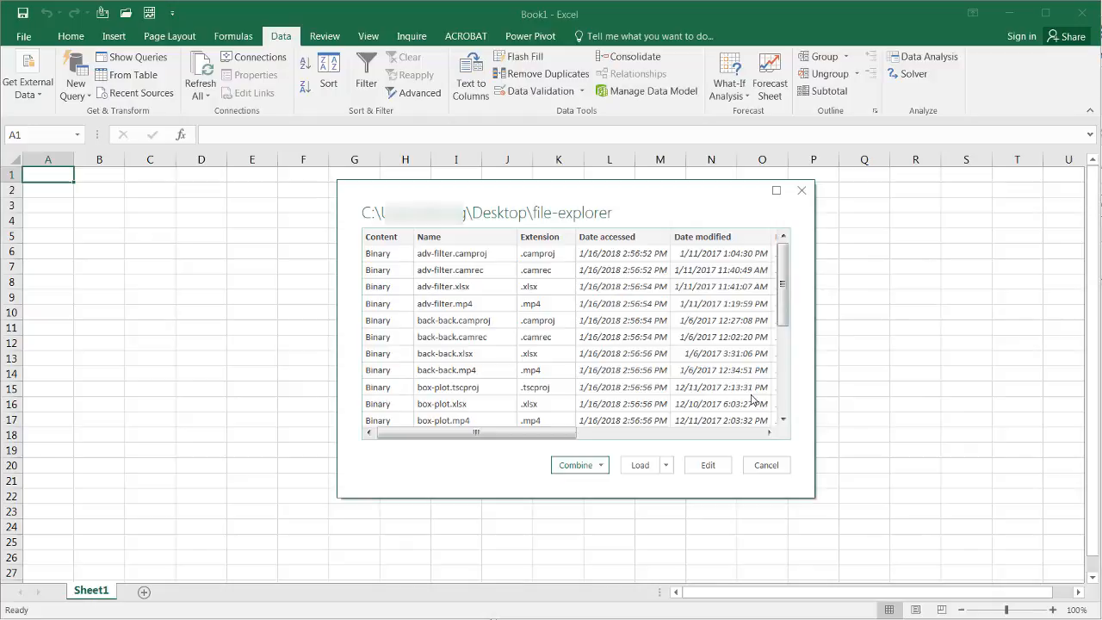
mouse_move(437, 248)
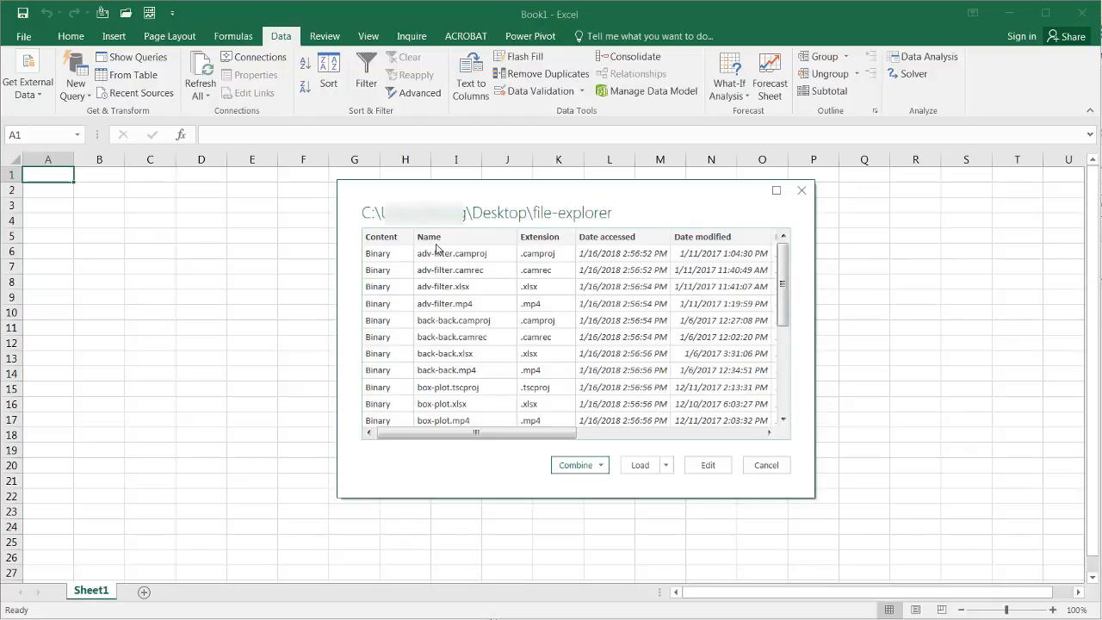
mouse_move(707, 465)
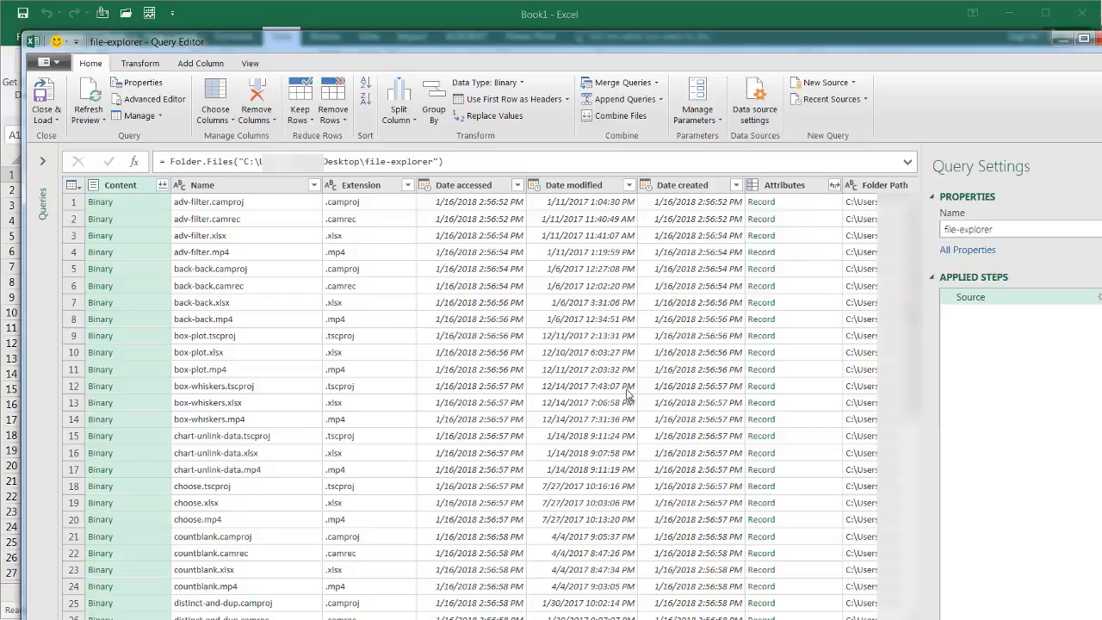
mouse_move(631, 388)
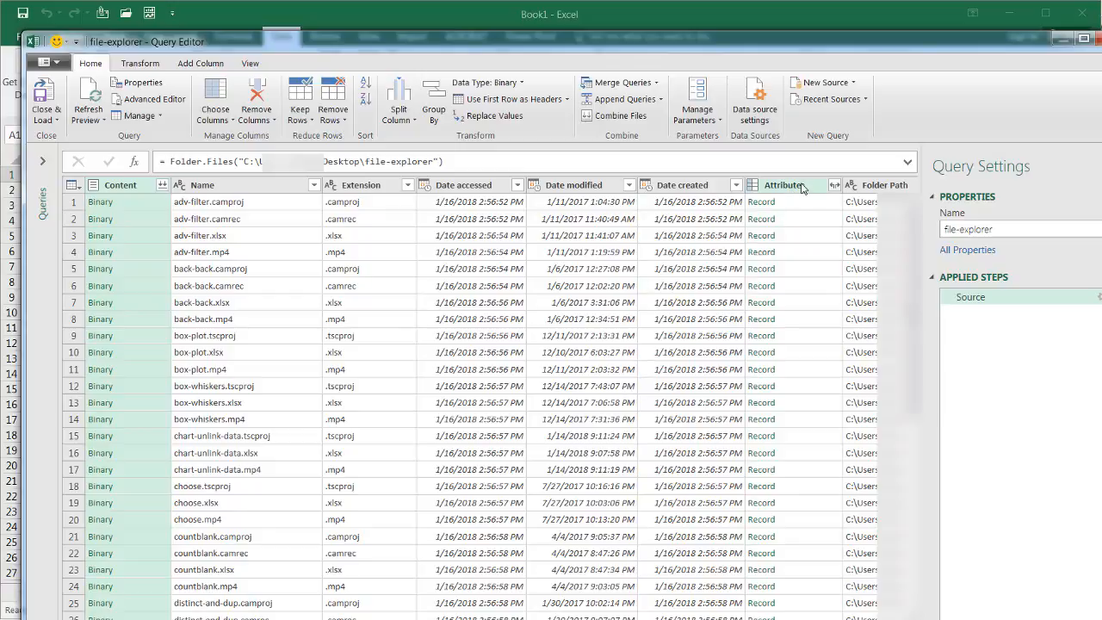
mouse_move(841, 193)
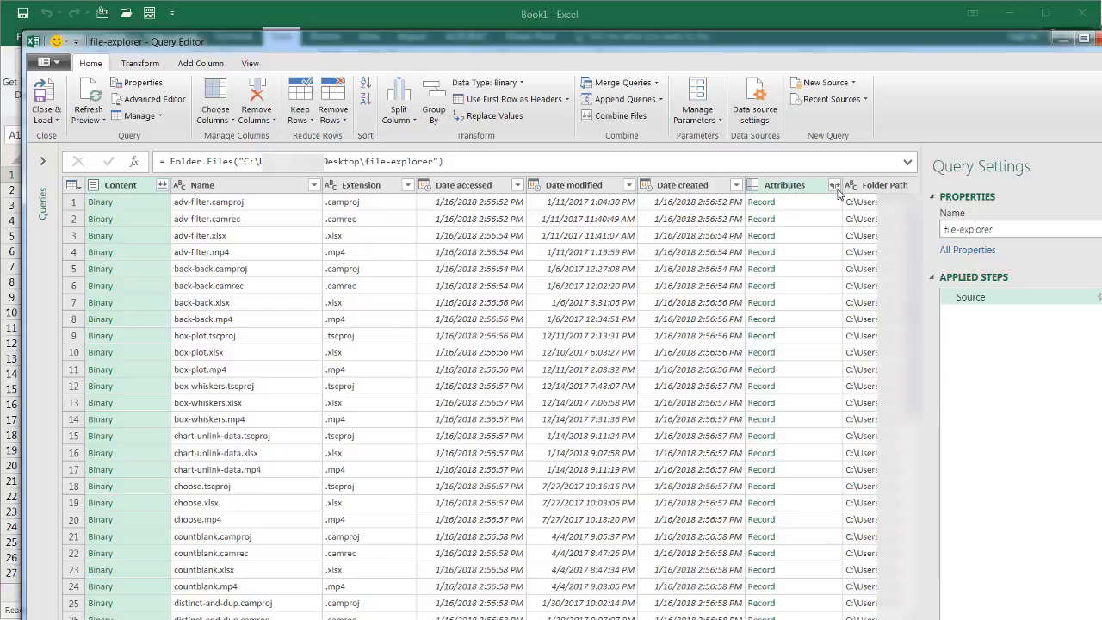
mouse_move(839, 193)
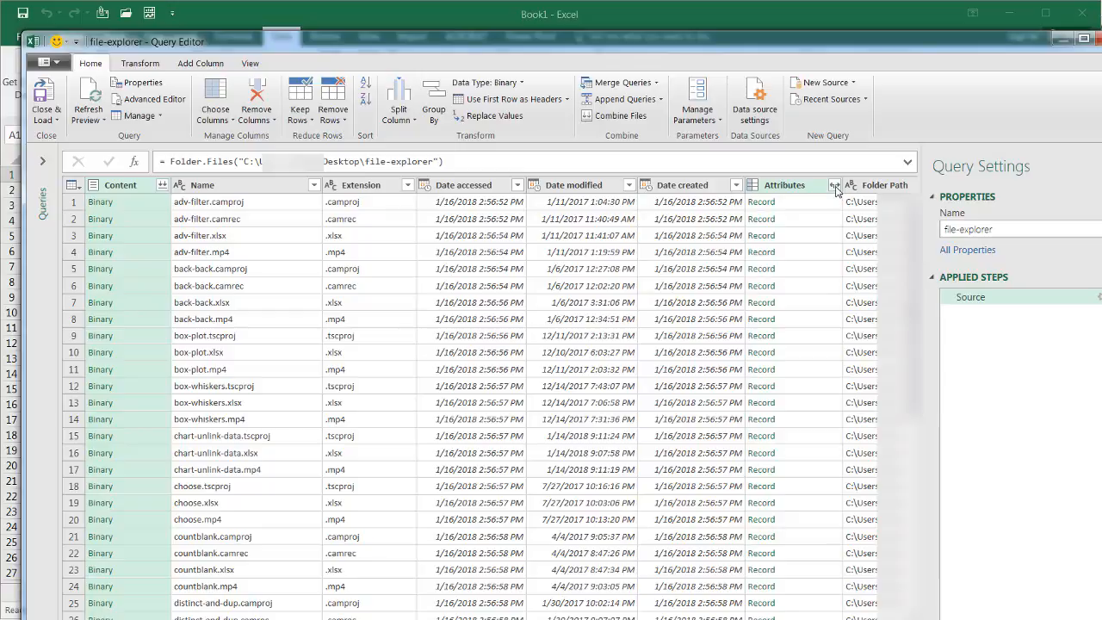
Step: Expand the Attributes column keeping only Size, giving an Attributes.Size column
click(832, 184)
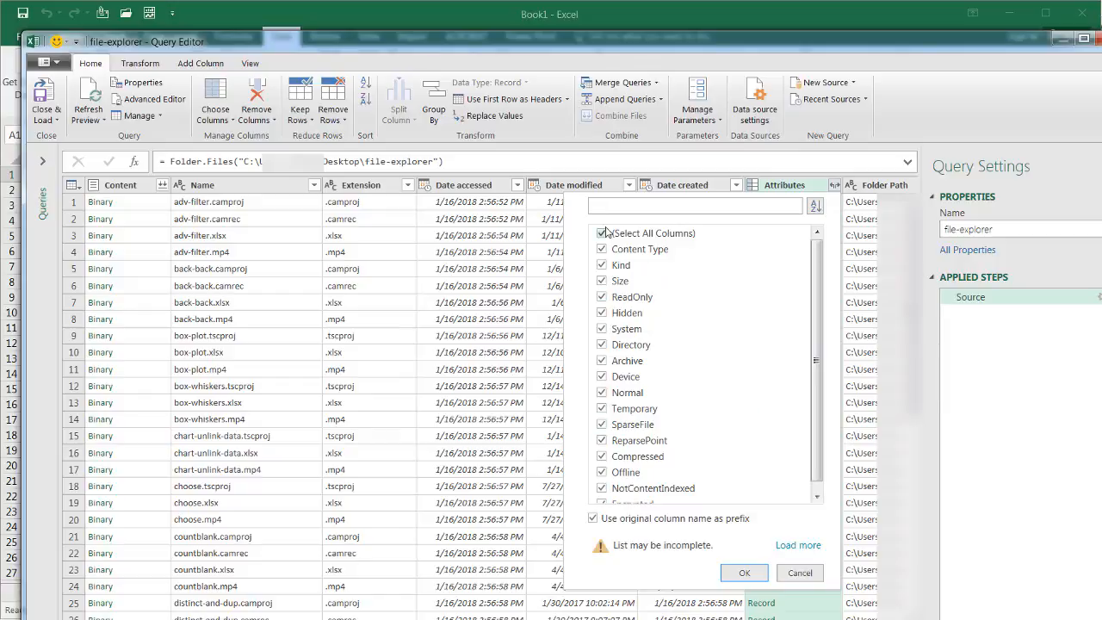
click(603, 232)
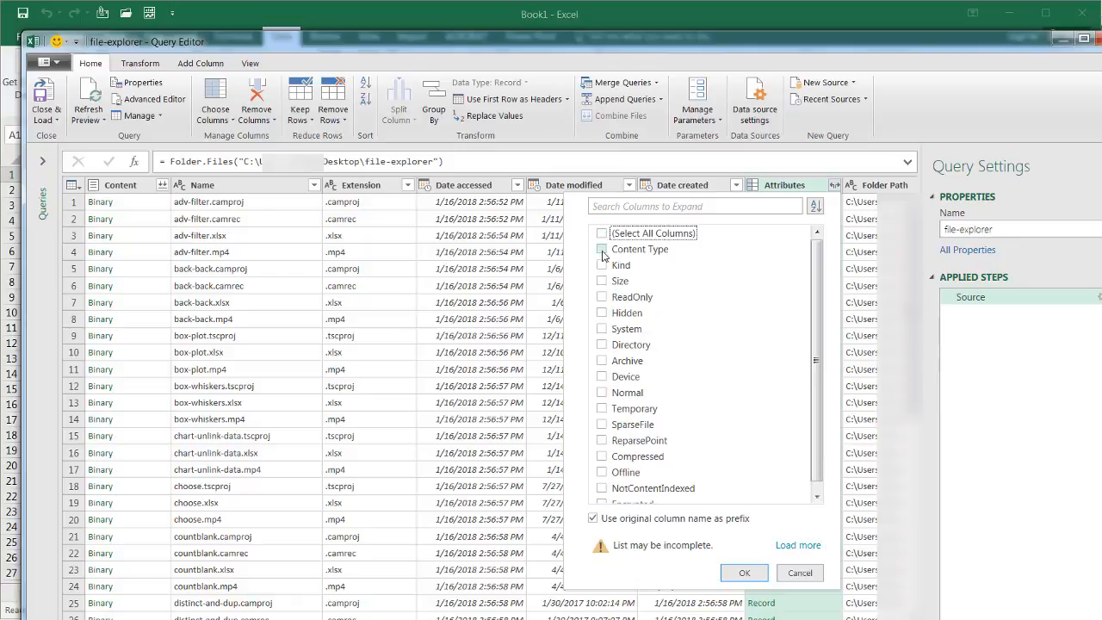
click(601, 280)
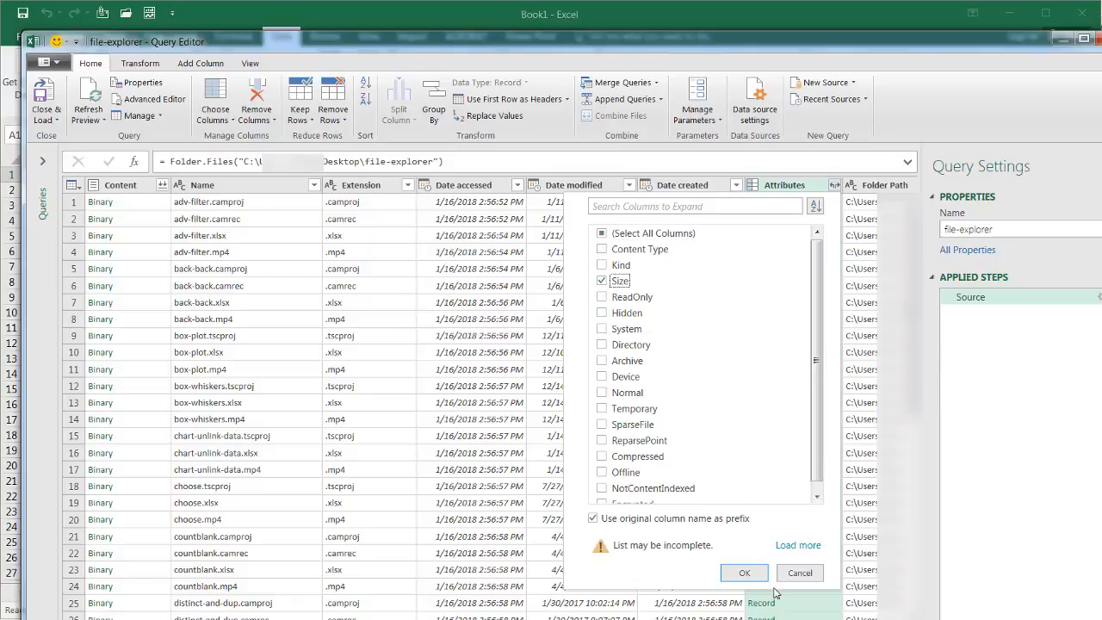
click(744, 572)
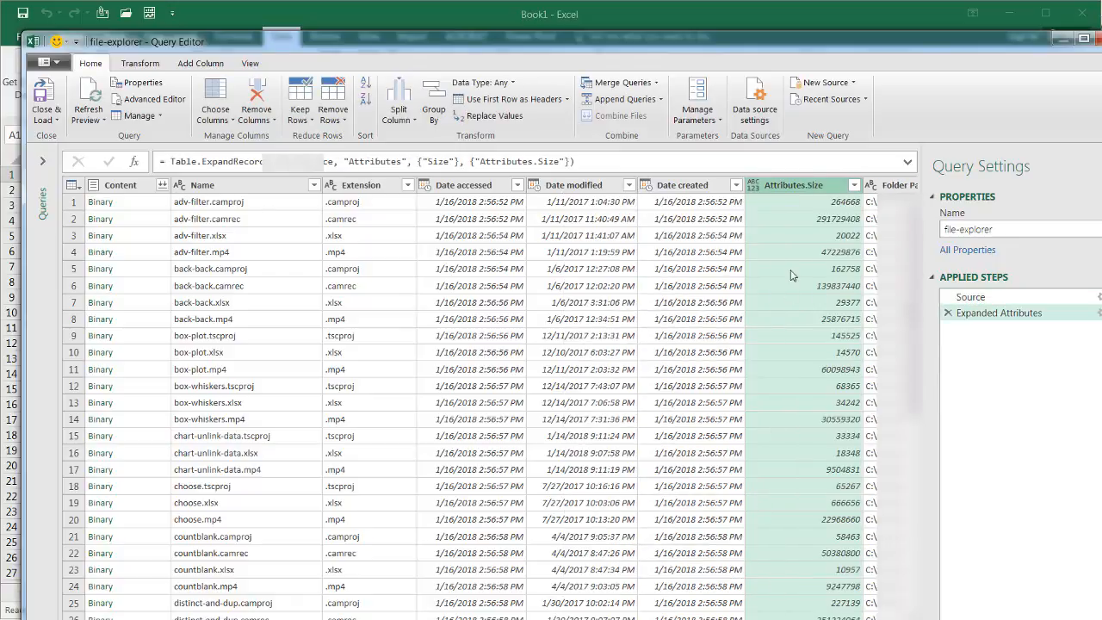
mouse_move(833, 264)
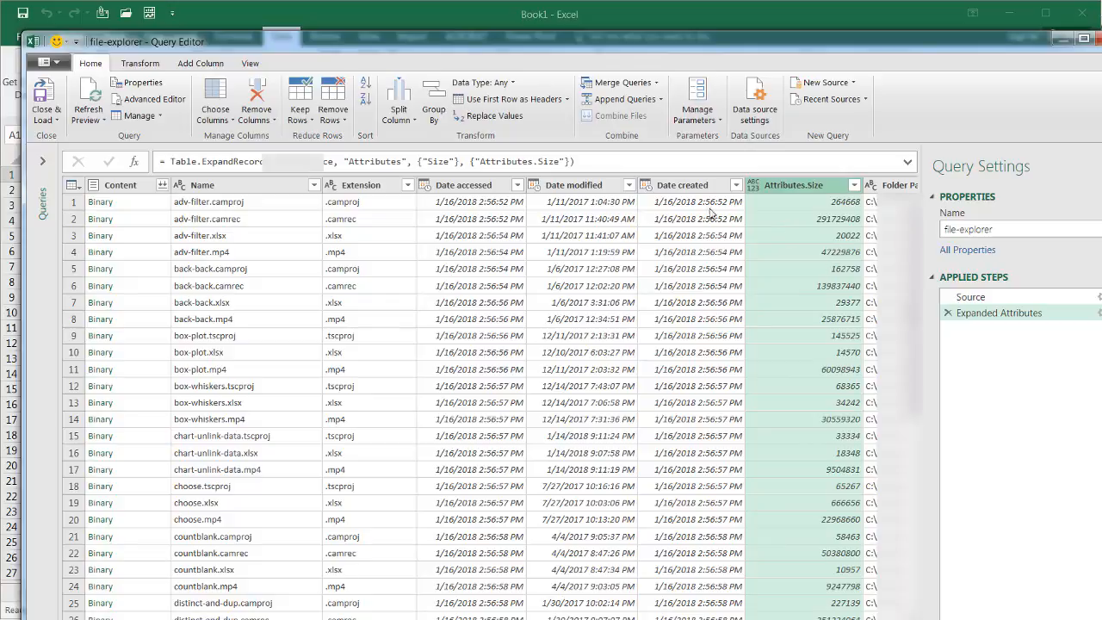
Step: Remove the Content, Date accessed and Date modified columns from the query
click(120, 185)
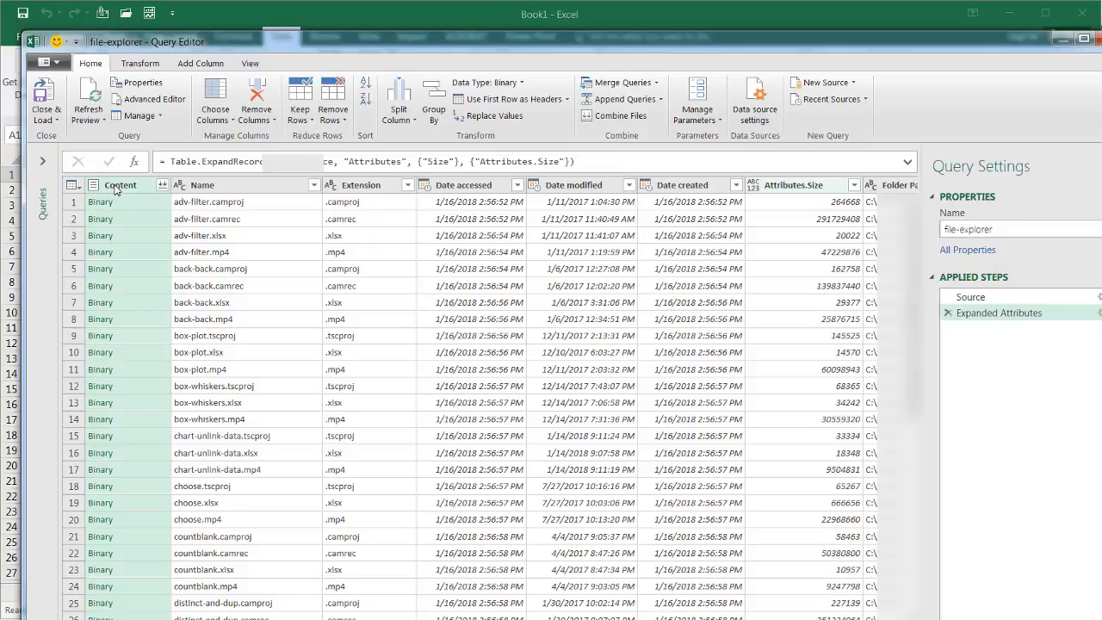
key(ctrl)
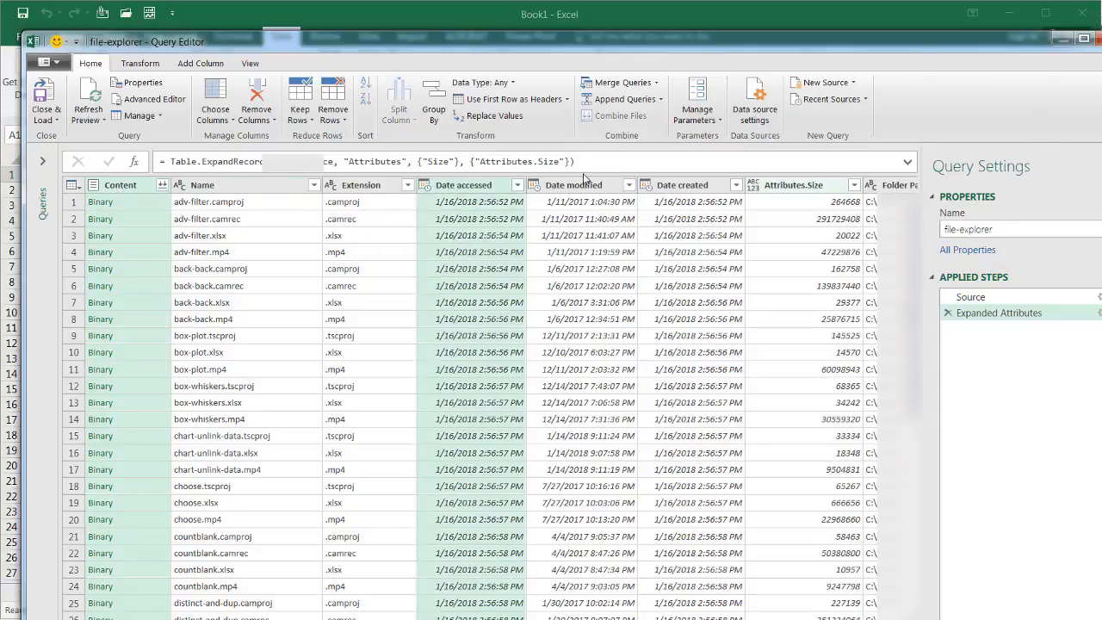
click(575, 184)
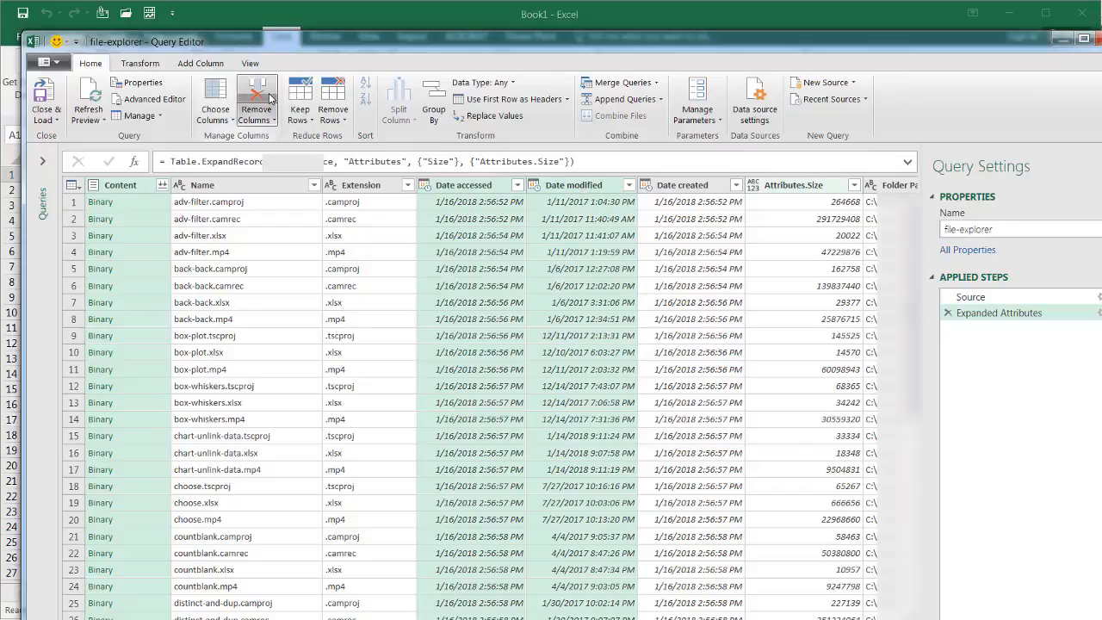
click(255, 98)
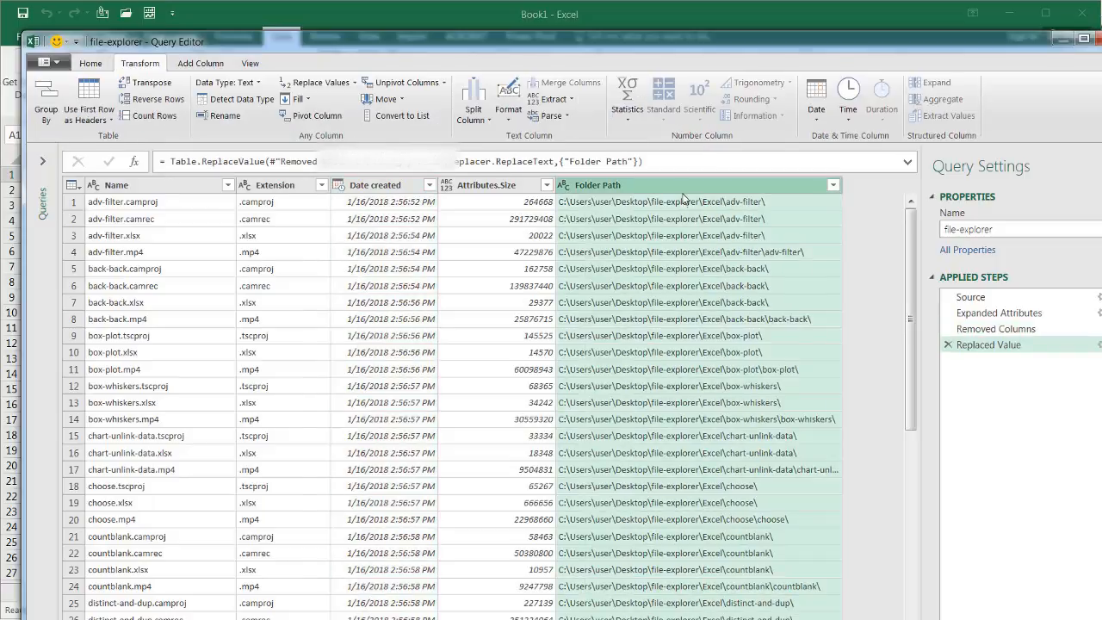
Step: Move Folder Path to the first column and start loading the query
click(595, 184)
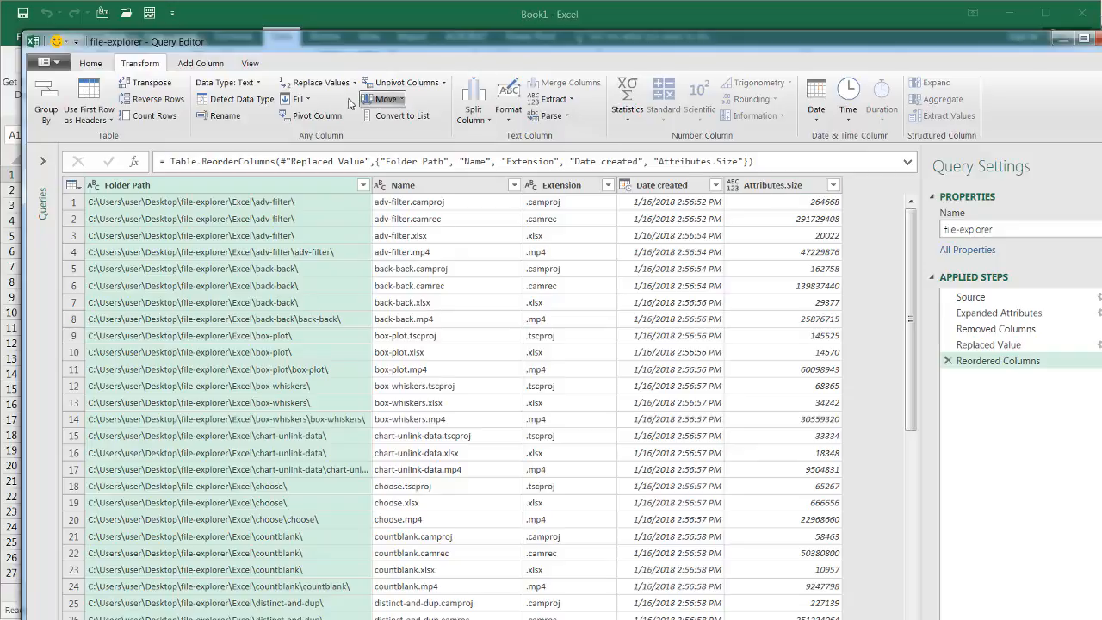
click(90, 62)
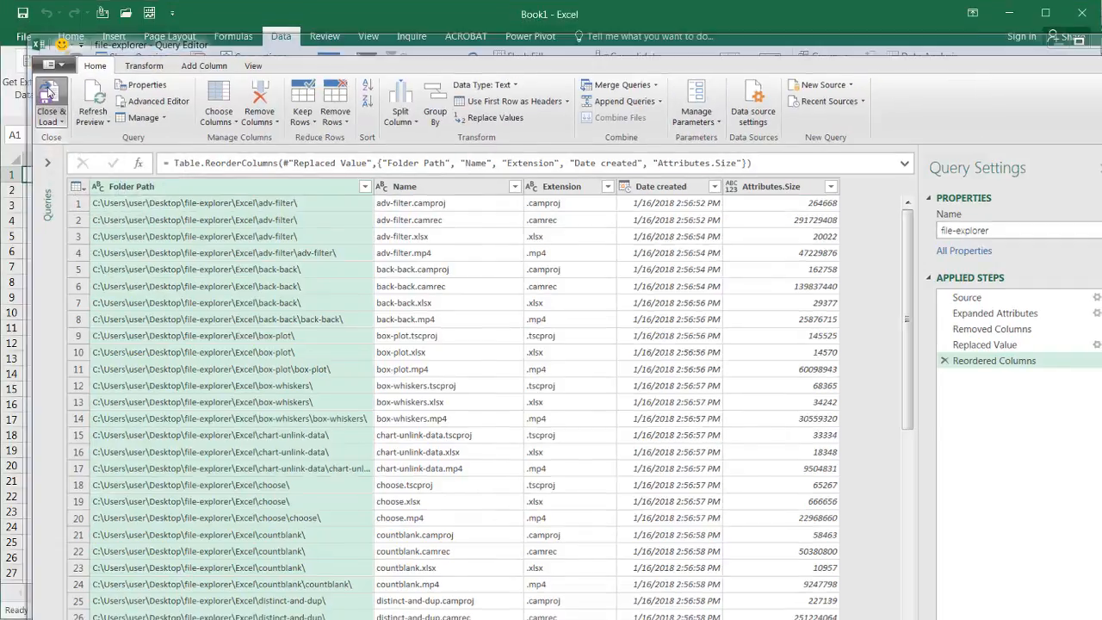
Step: Load the 160-row file_explorer query as a table on a new worksheet
click(51, 103)
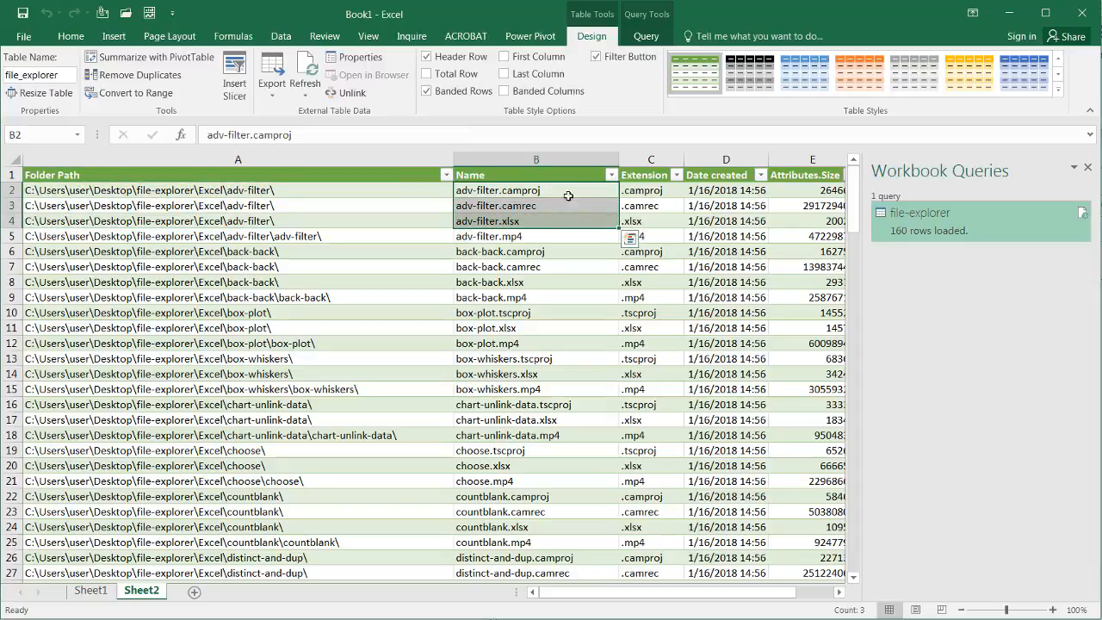
click(651, 189)
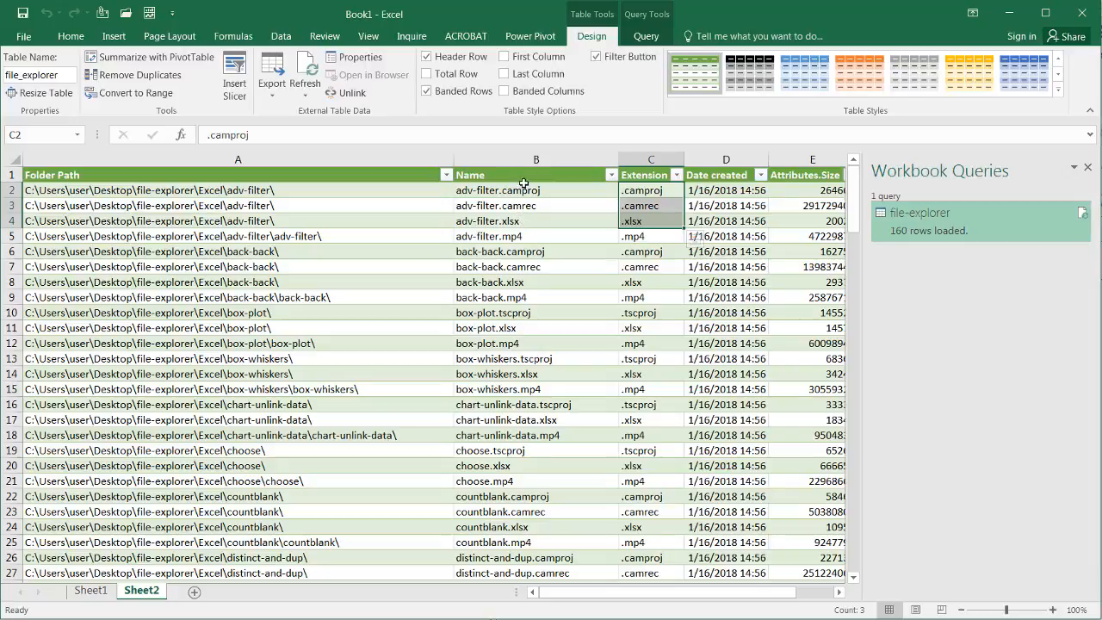
mouse_move(992, 177)
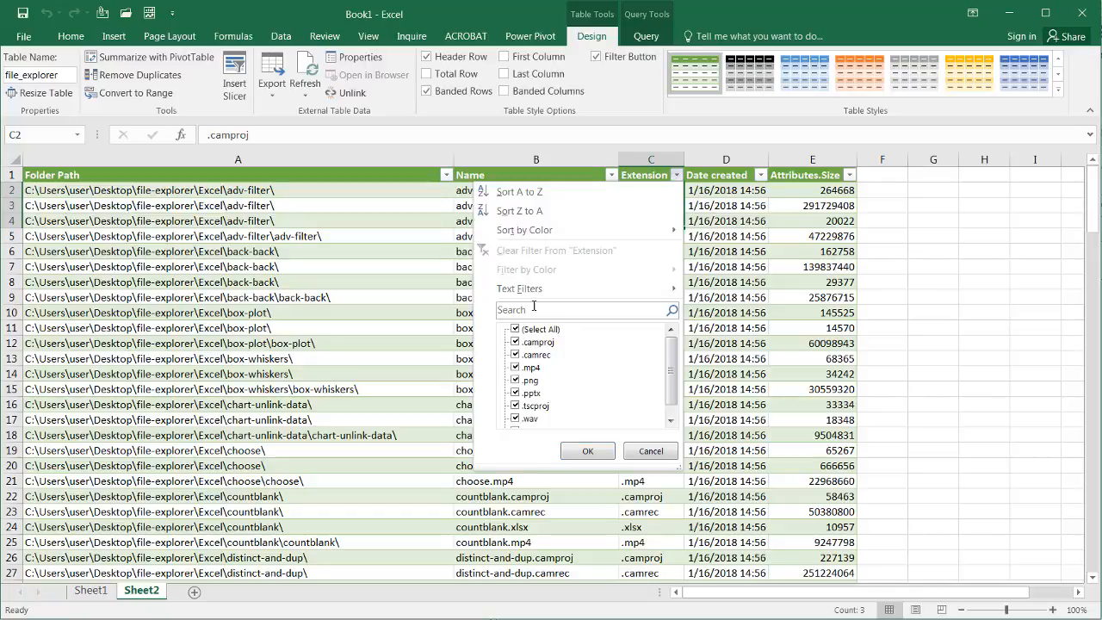
Step: Filter the Extension column to .xlsx, showing 44 of 160 files
click(517, 329)
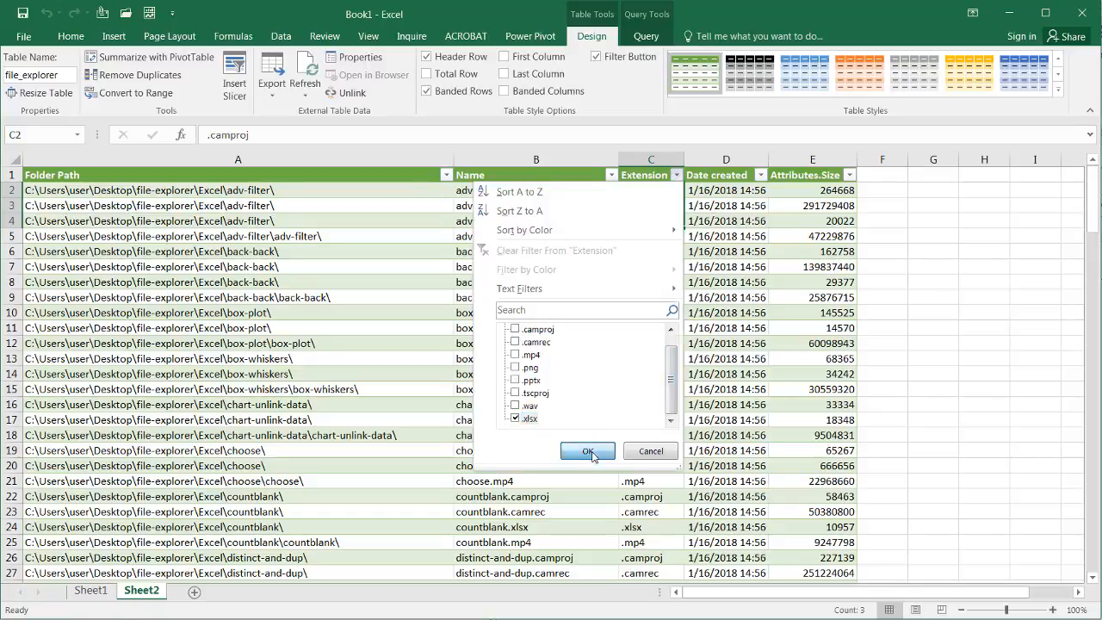
click(589, 451)
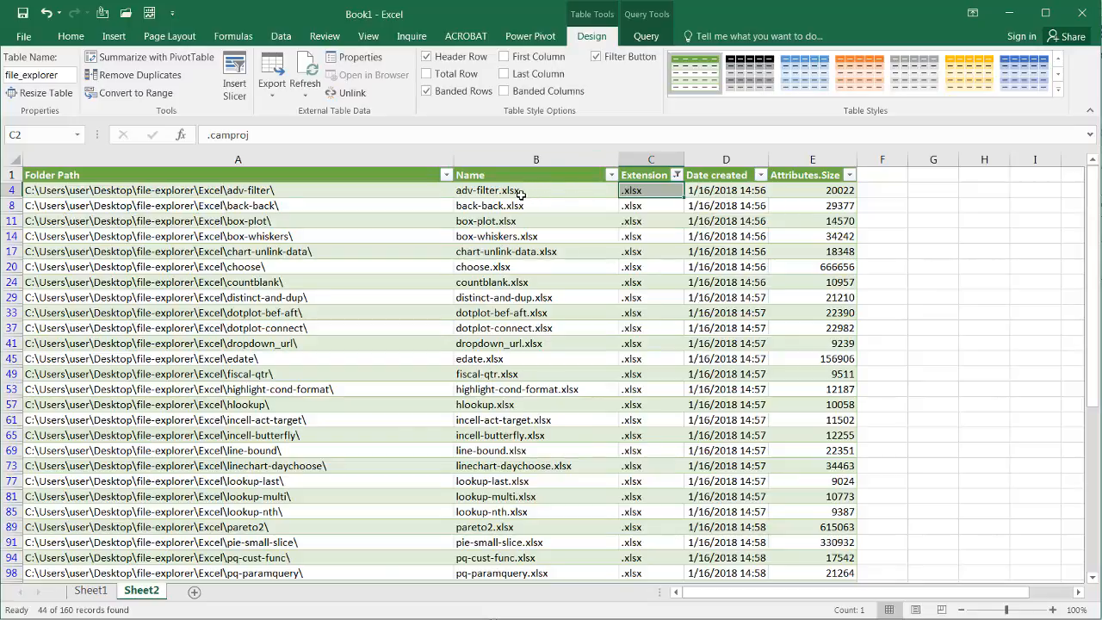
mouse_move(206, 190)
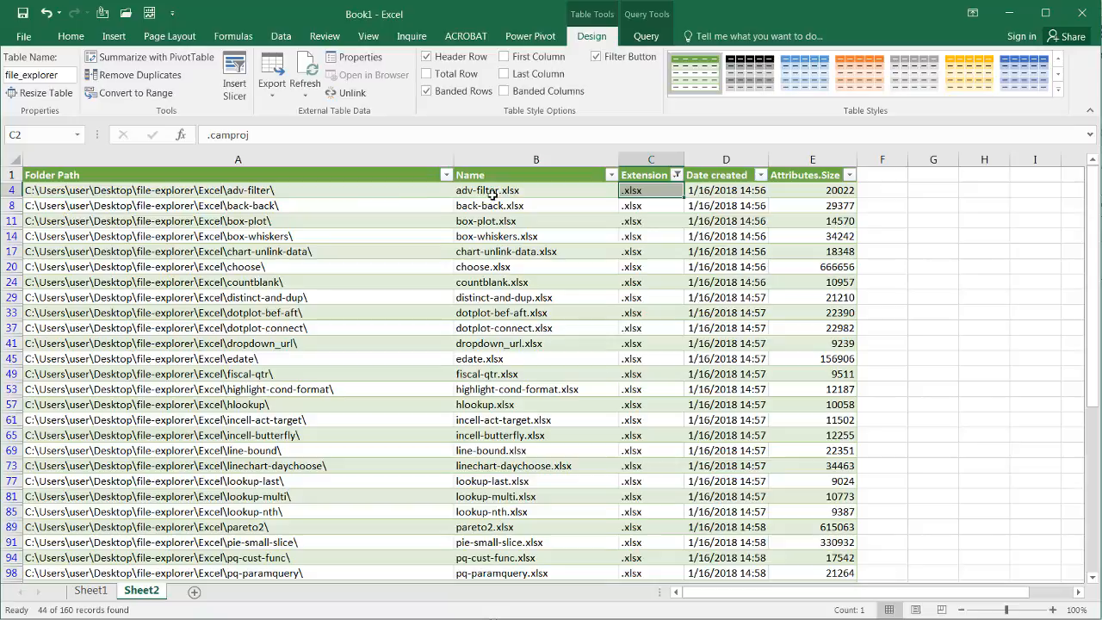
mouse_move(244, 223)
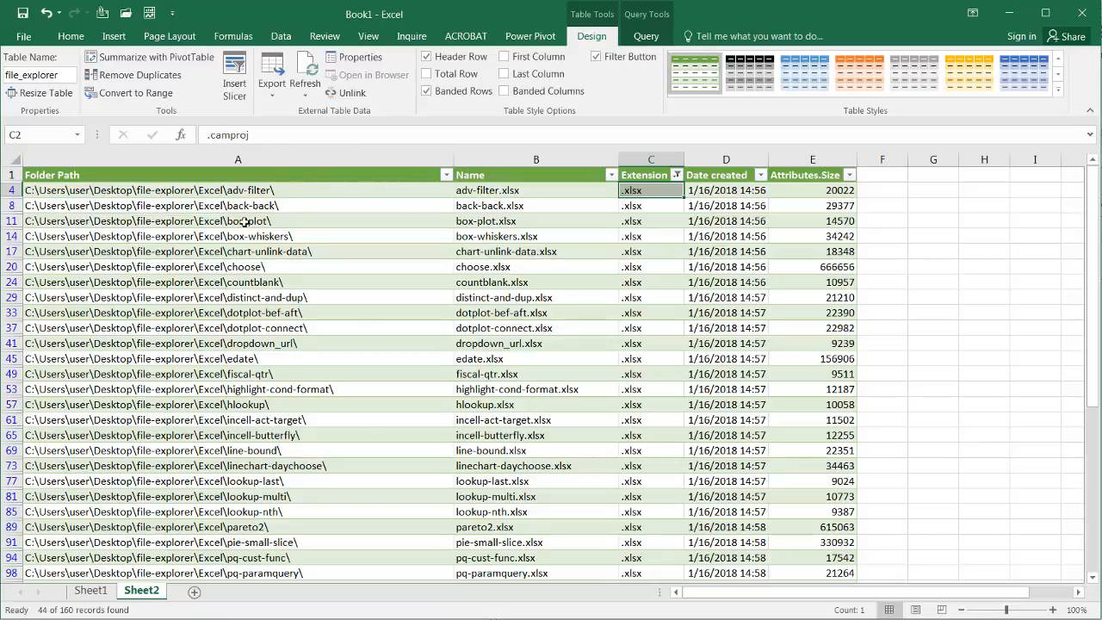
click(501, 190)
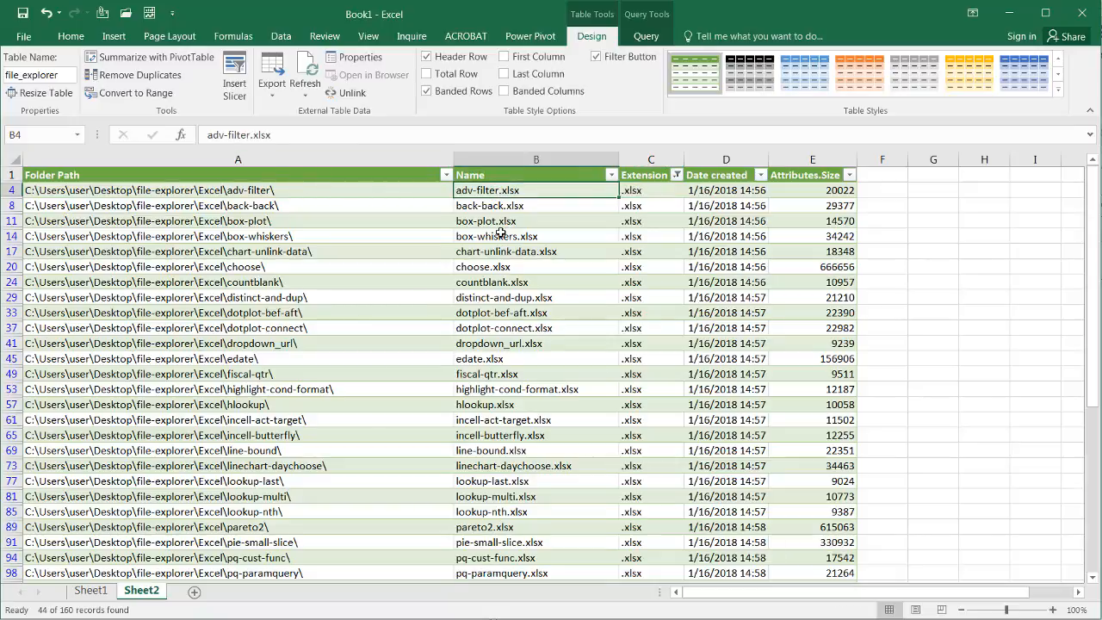